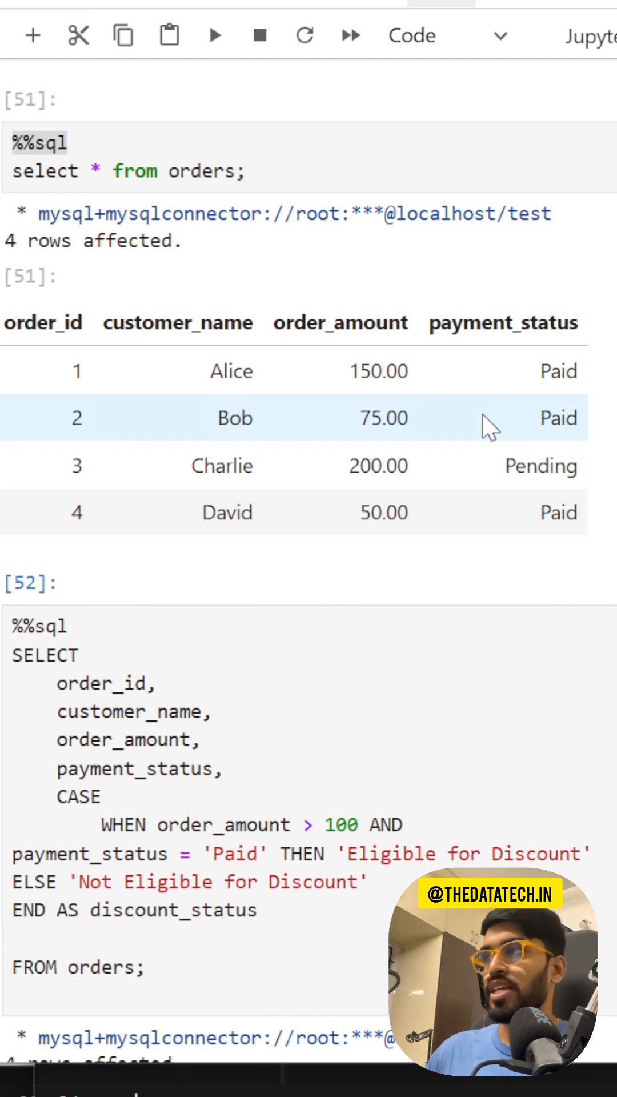
mouse_move(447, 456)
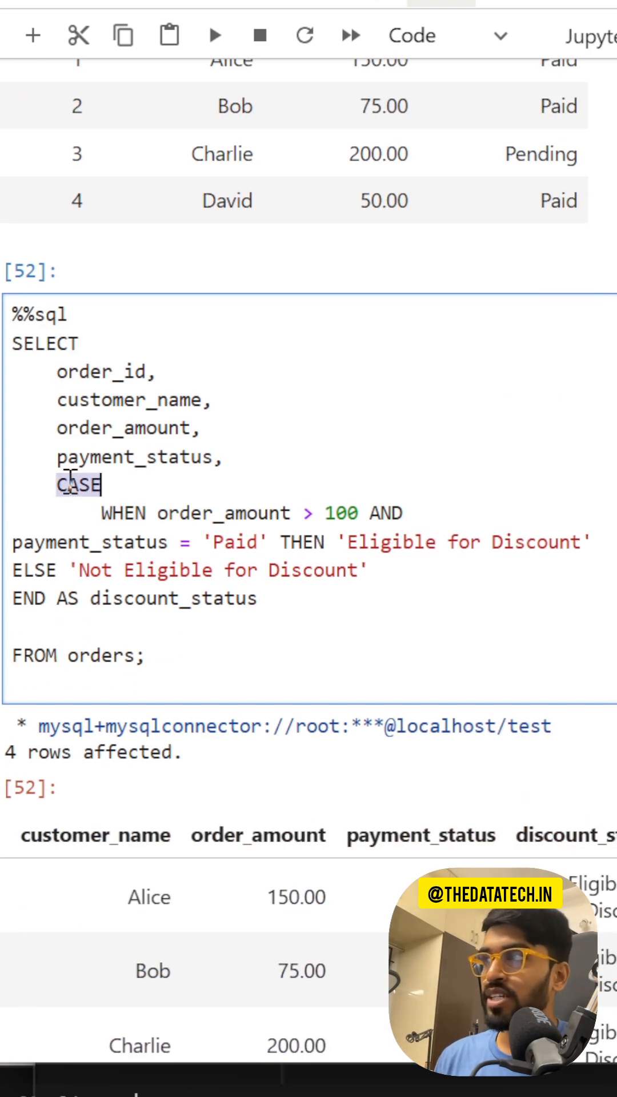
click(53, 372)
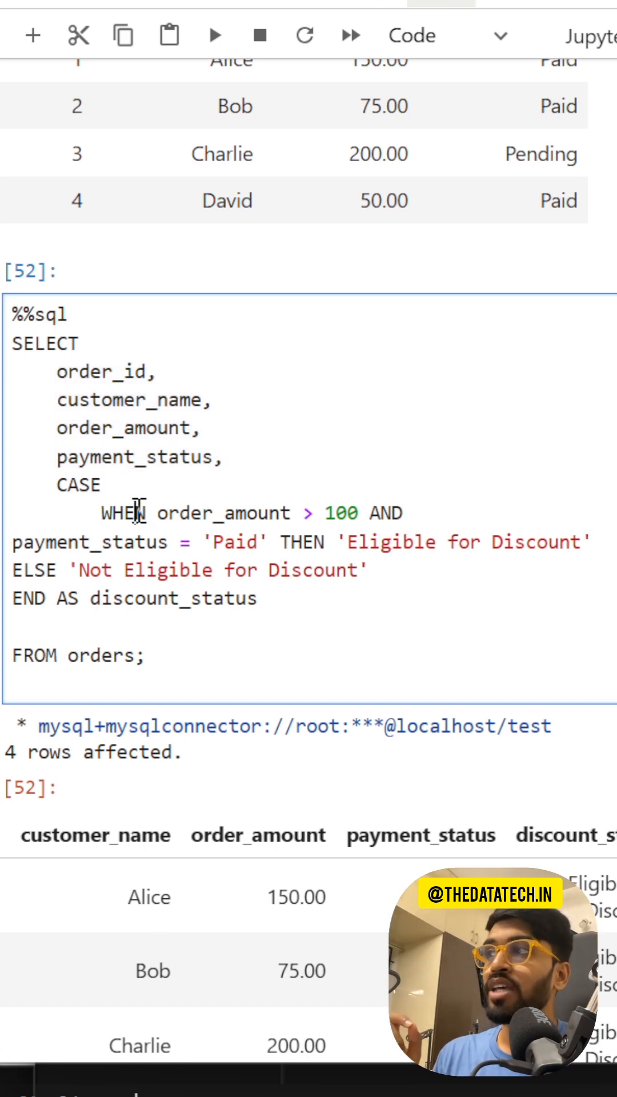
double_click(123, 514)
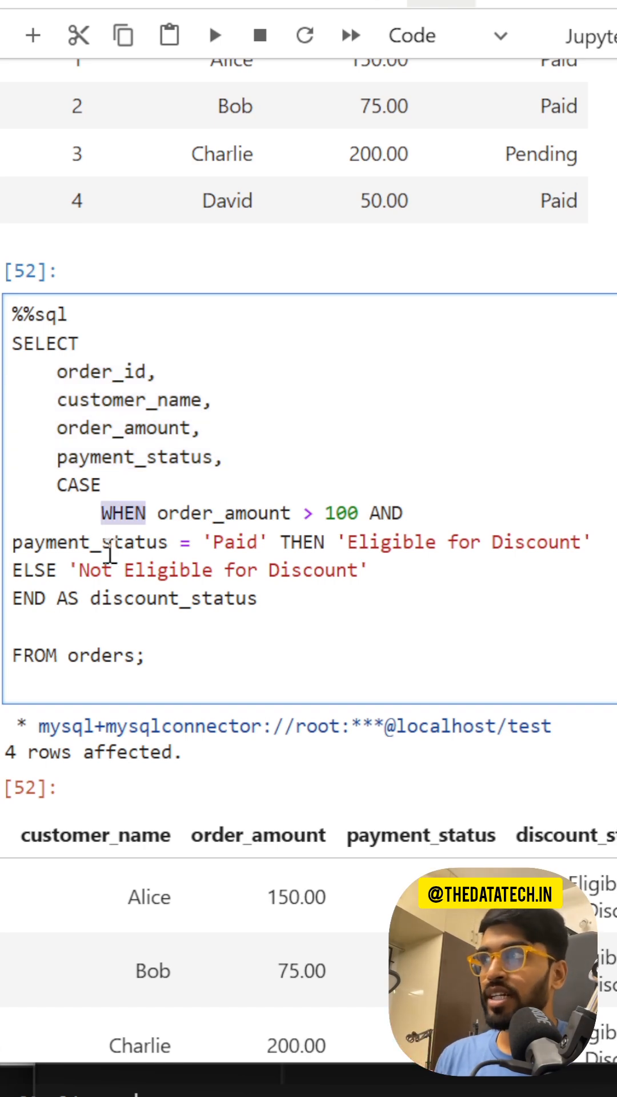
mouse_move(154, 552)
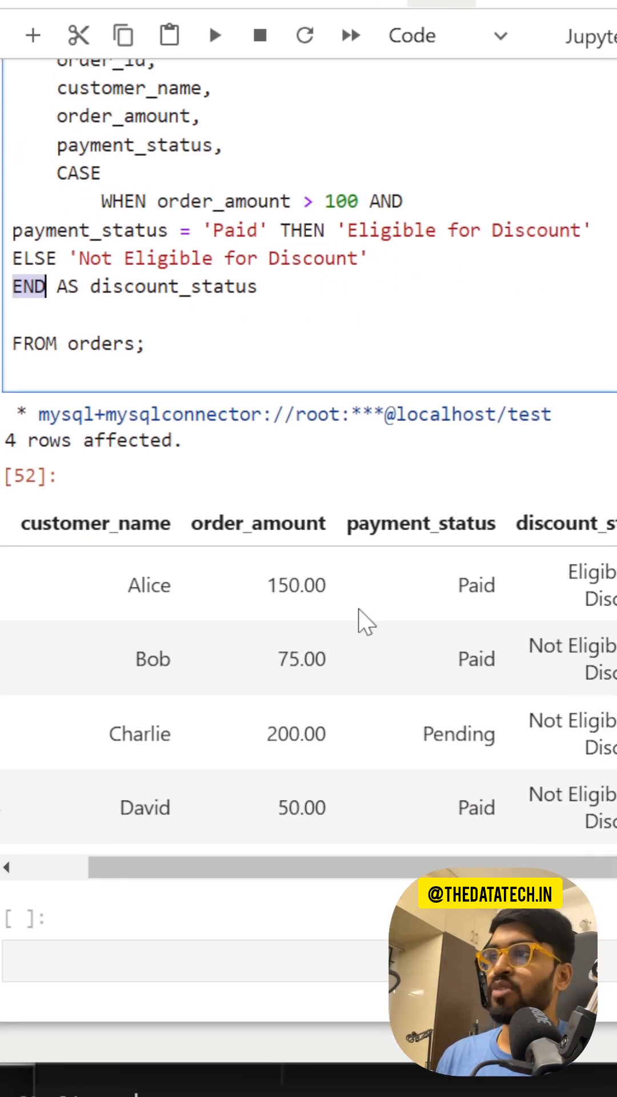
double_click(296, 586)
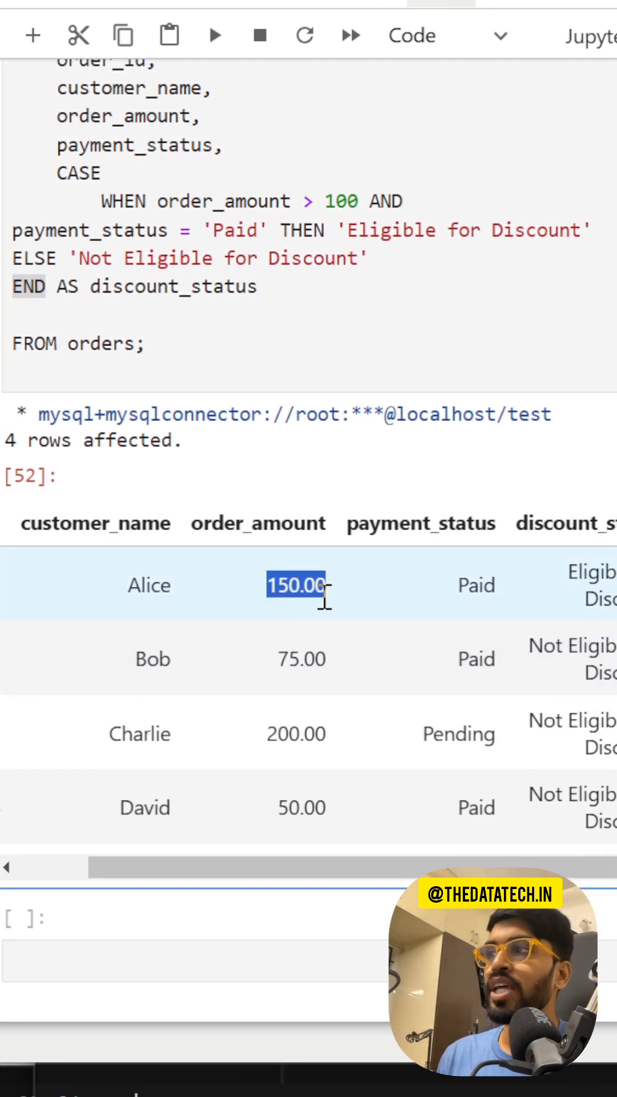
click(591, 584)
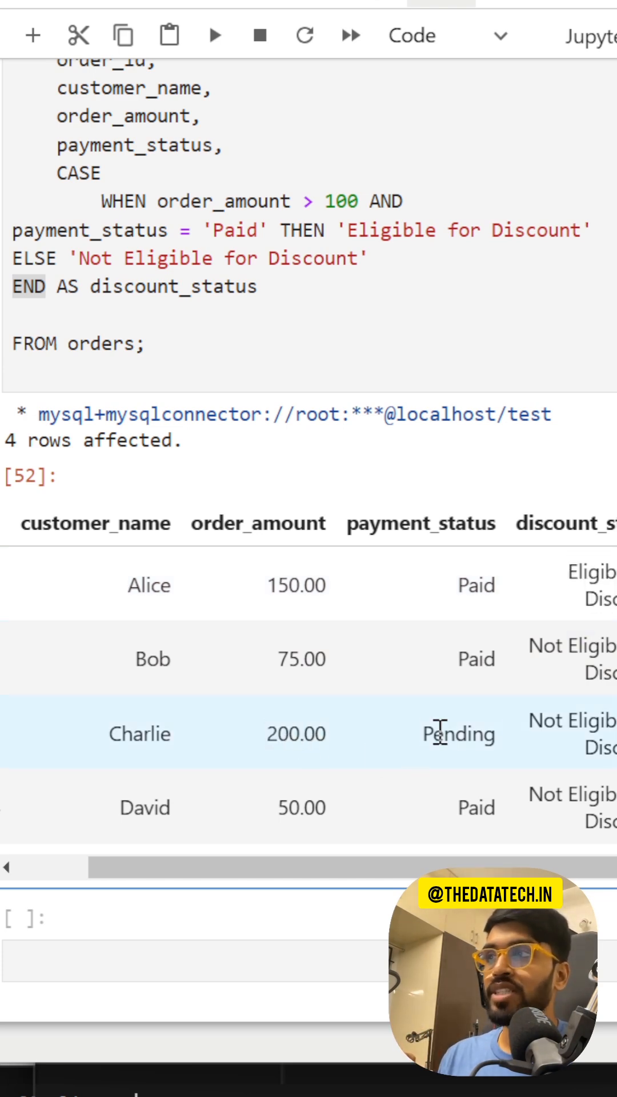
double_click(458, 733)
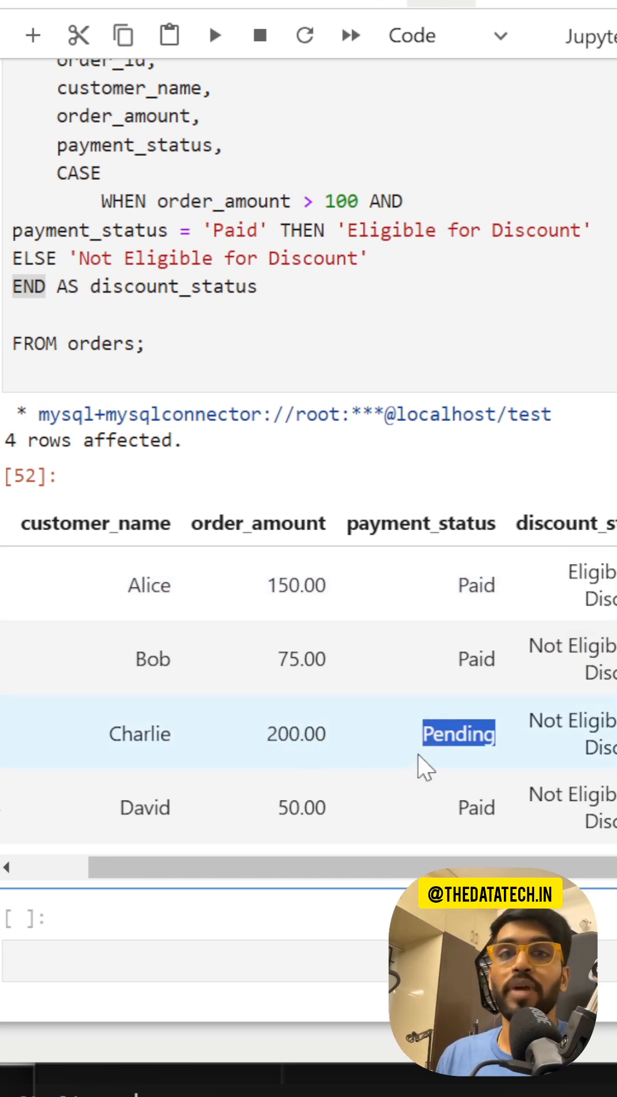